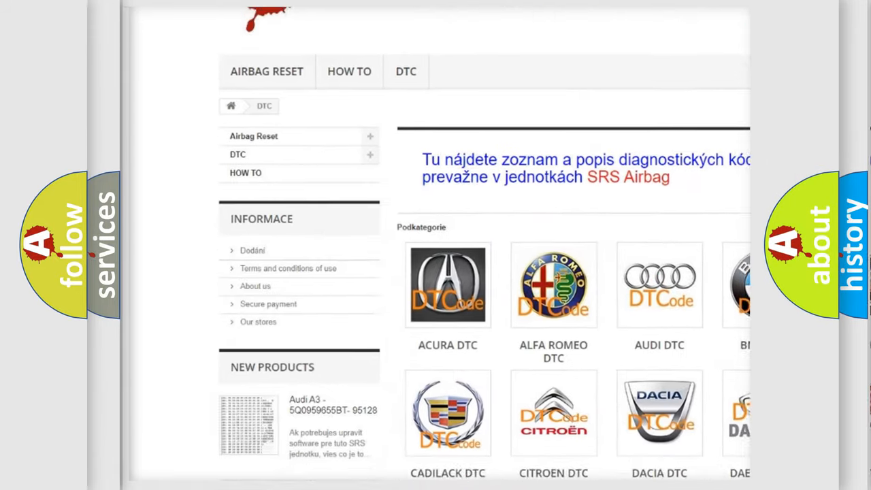
scroll("down", 3)
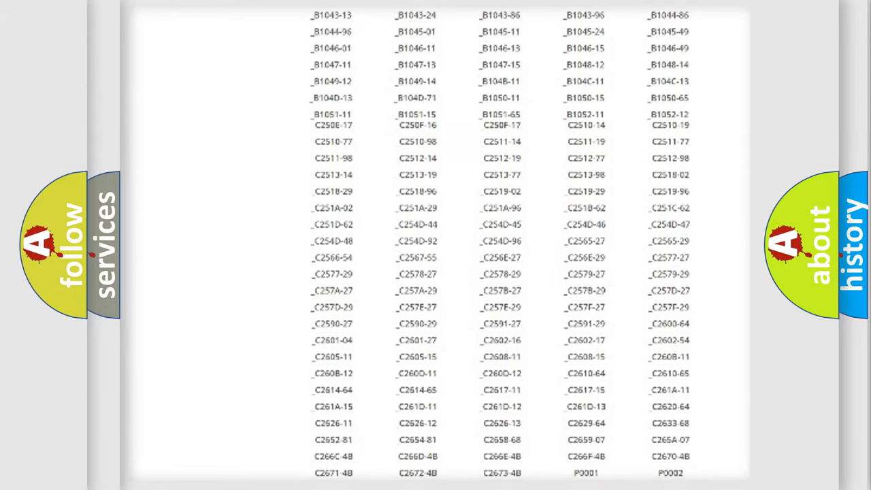
scroll("up", 3)
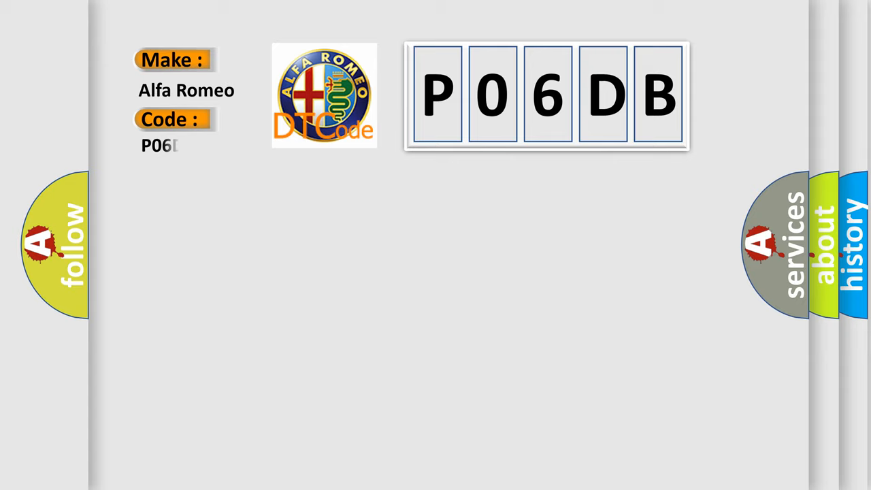
type("DB")
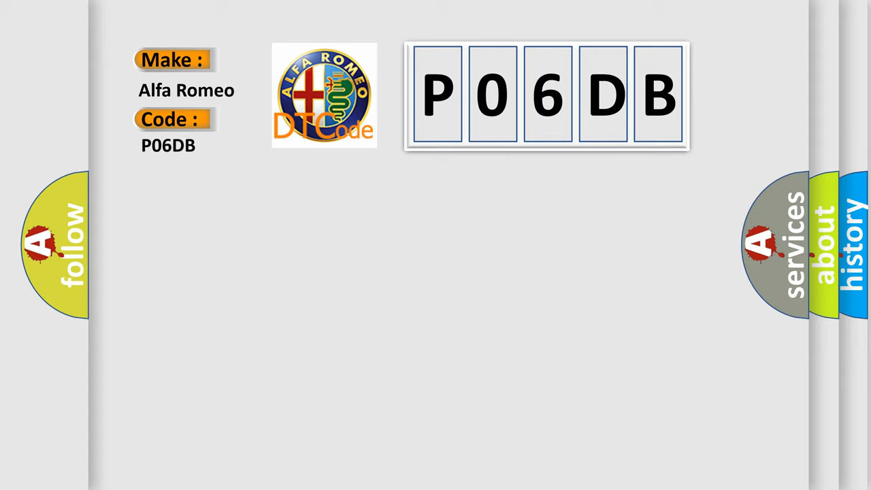